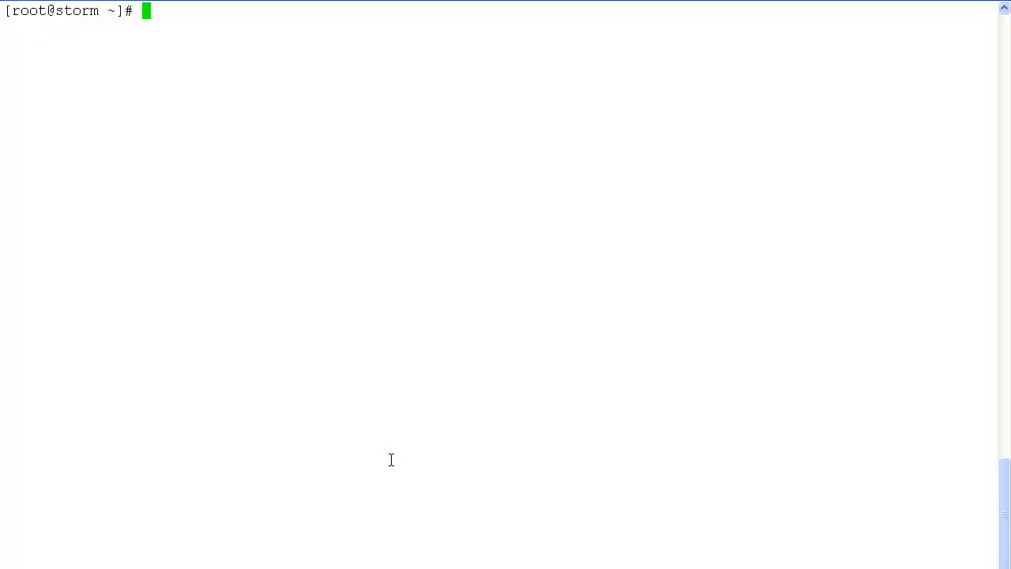
type("cd /va")
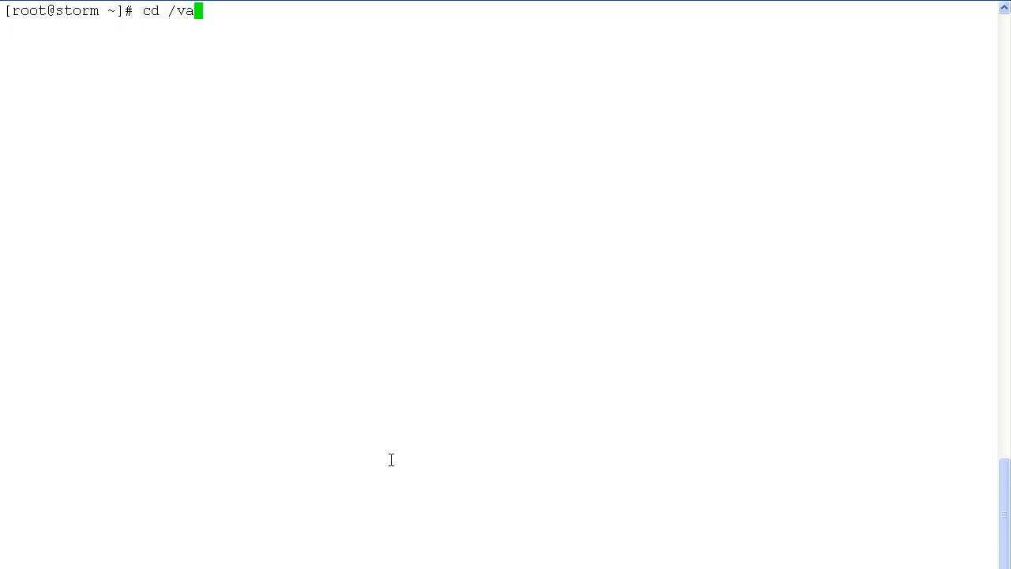
type("r/log")
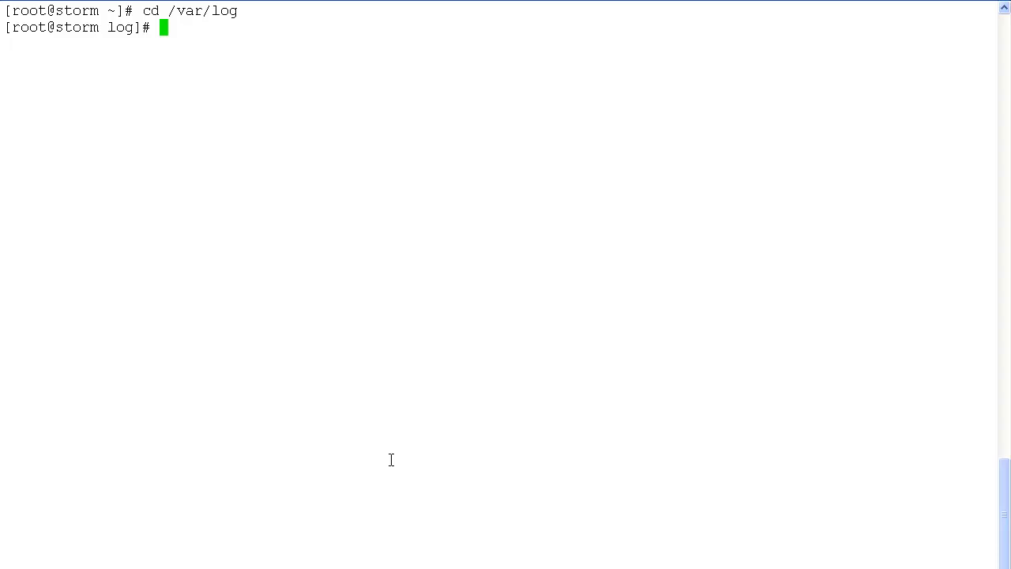
mouse_move(734, 206)
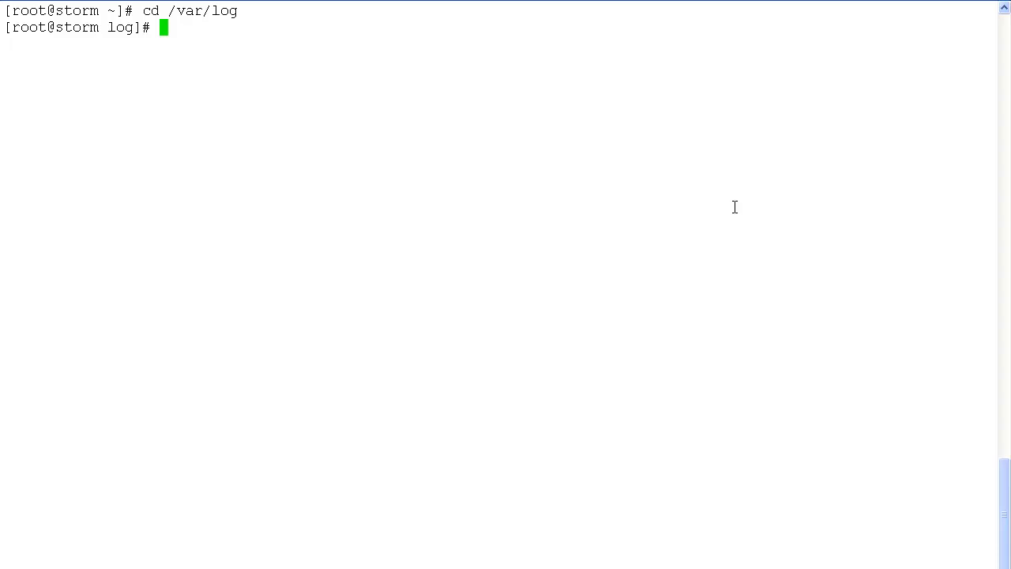
mouse_move(610, 153)
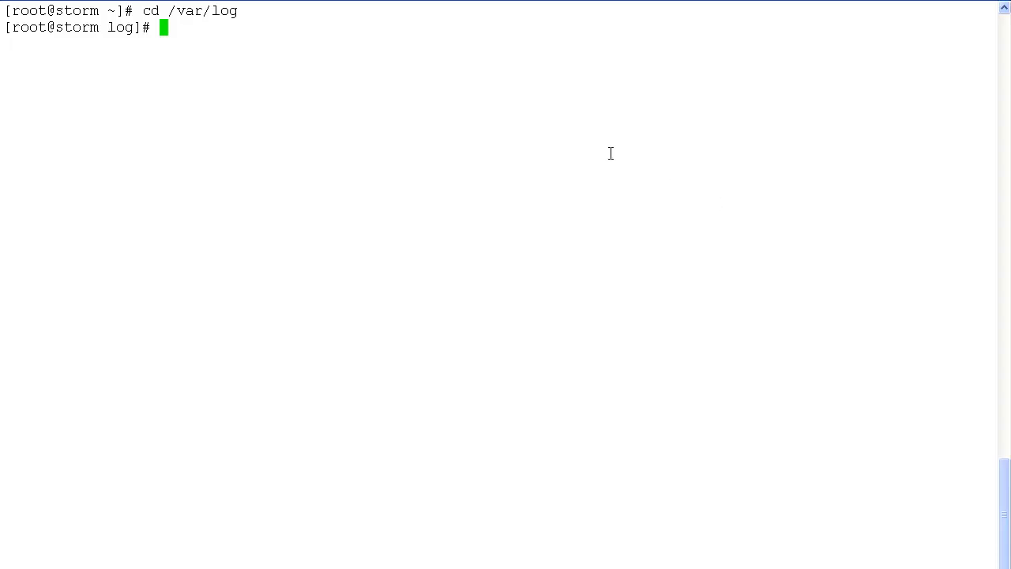
mouse_move(520, 30)
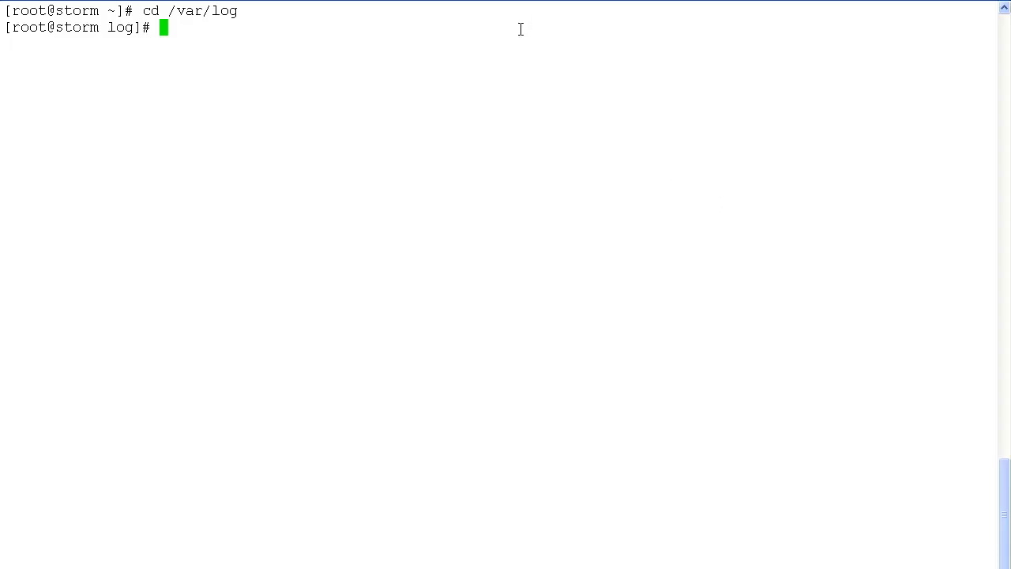
type("ls")
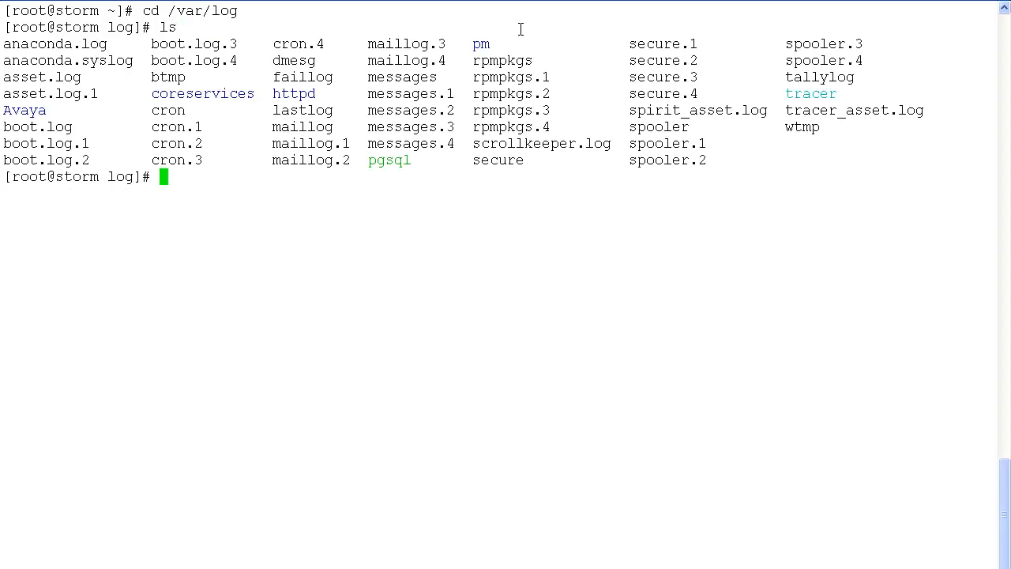
type("vi")
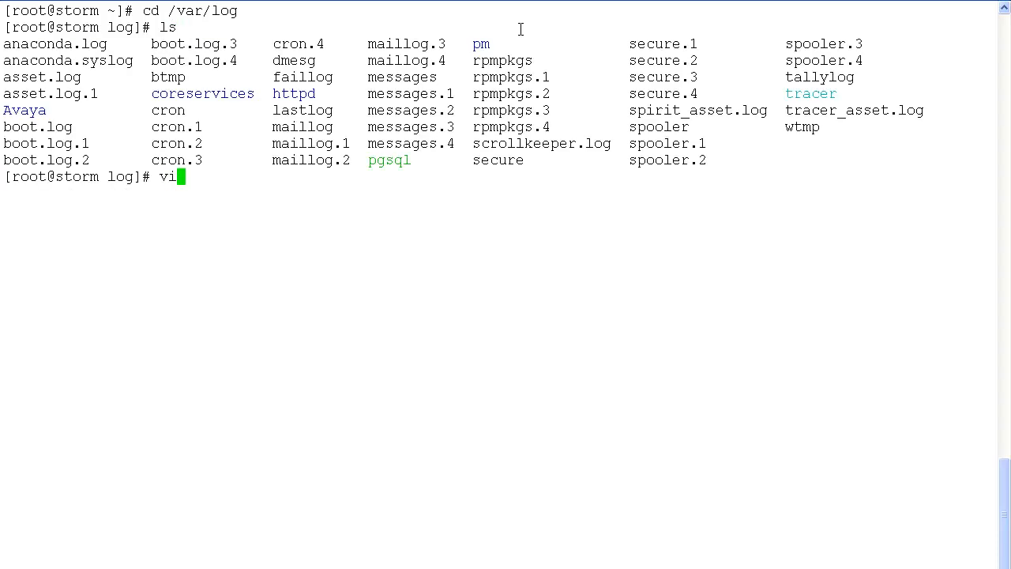
type("asset.")
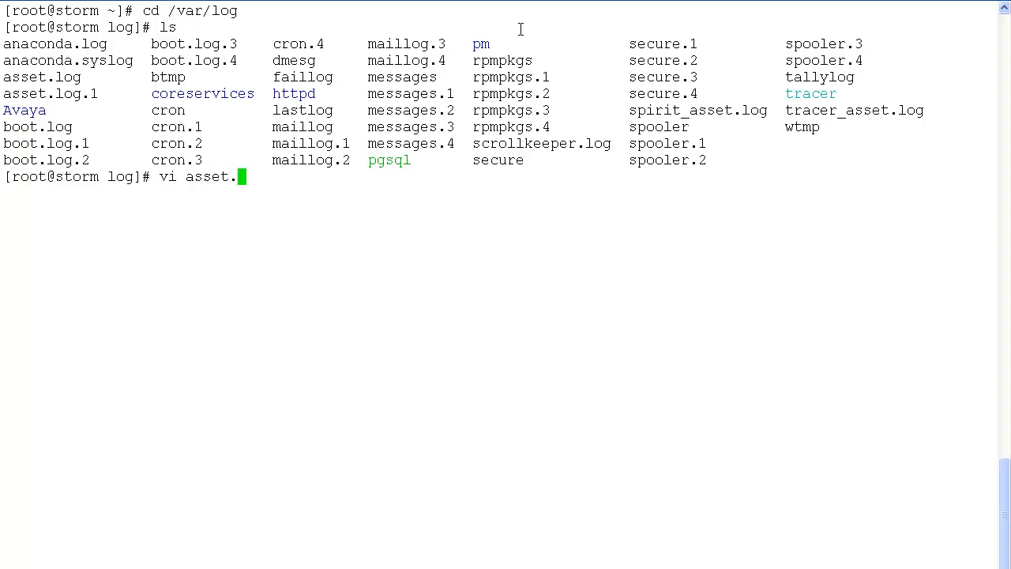
type("log.1")
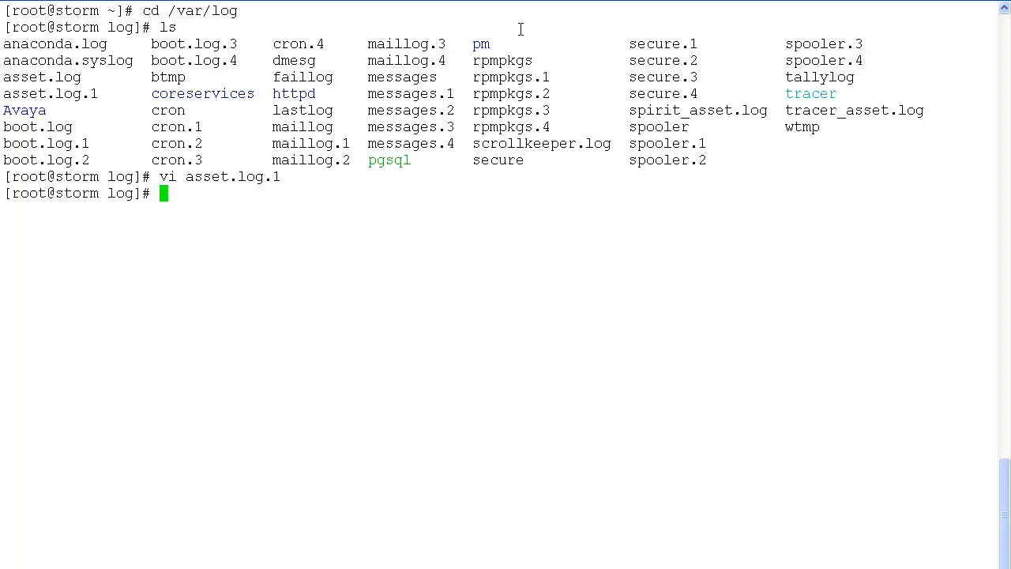
type("cd /v")
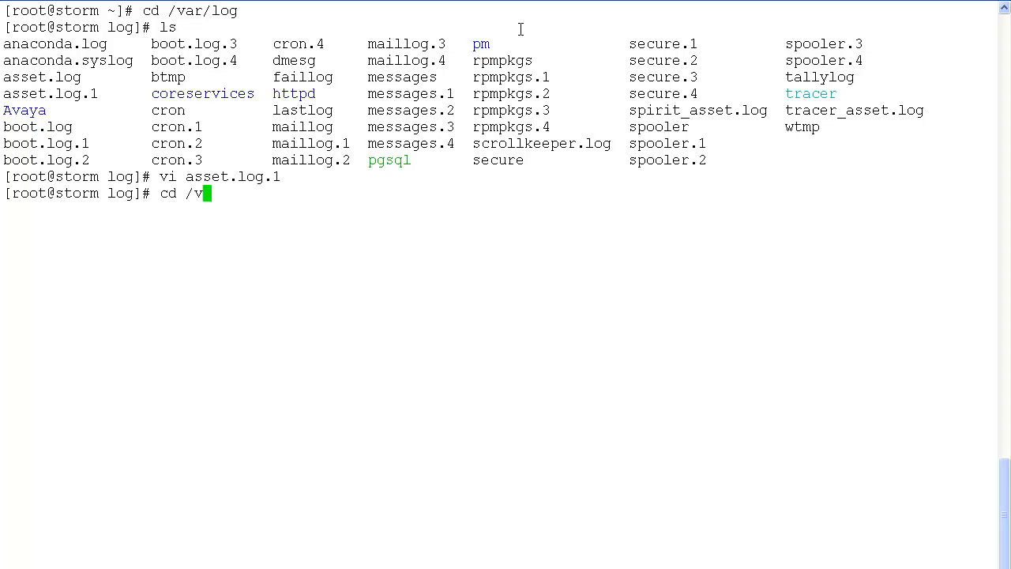
type("ar/lo")
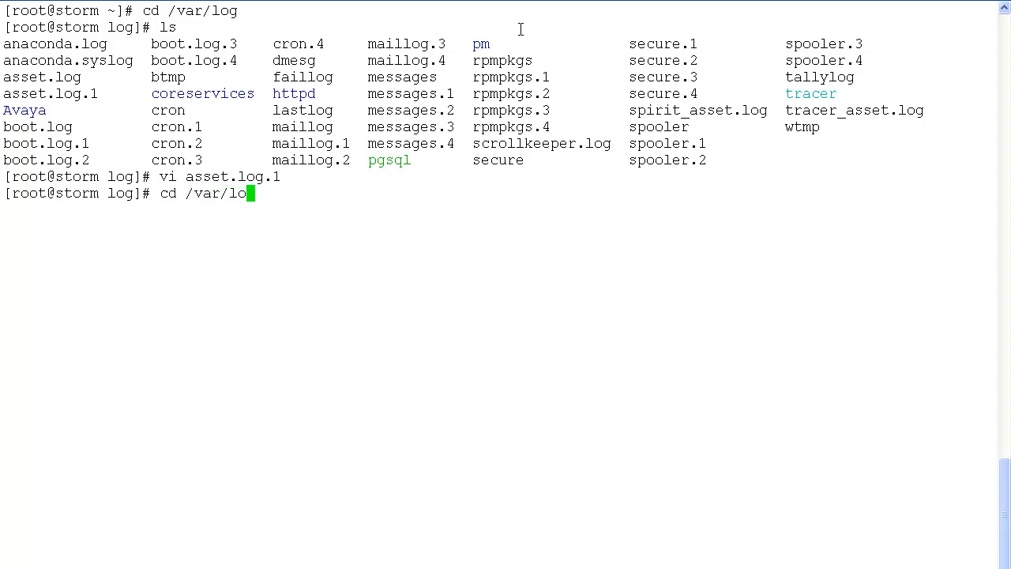
type("g/Avaya/")
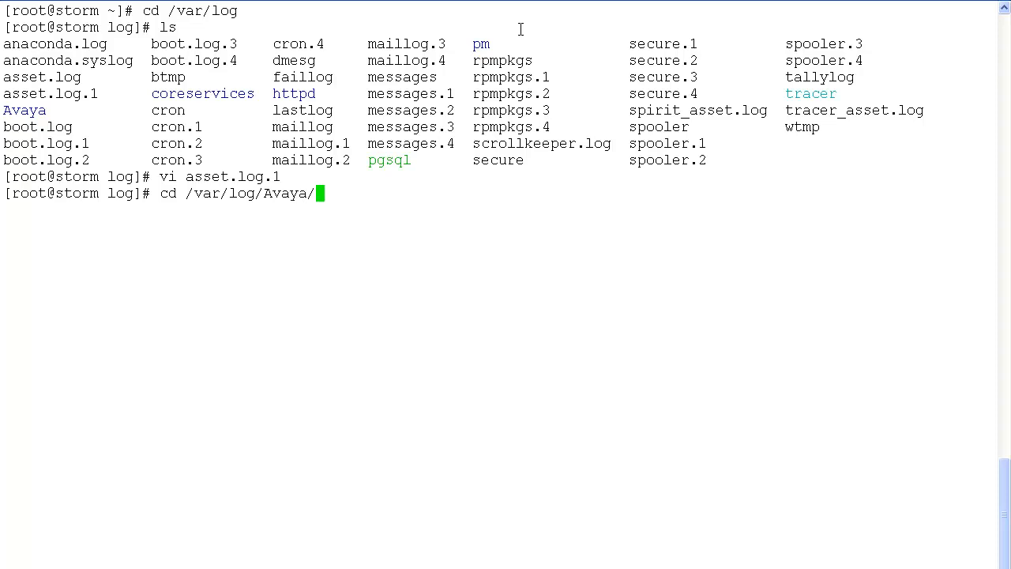
type("sm")
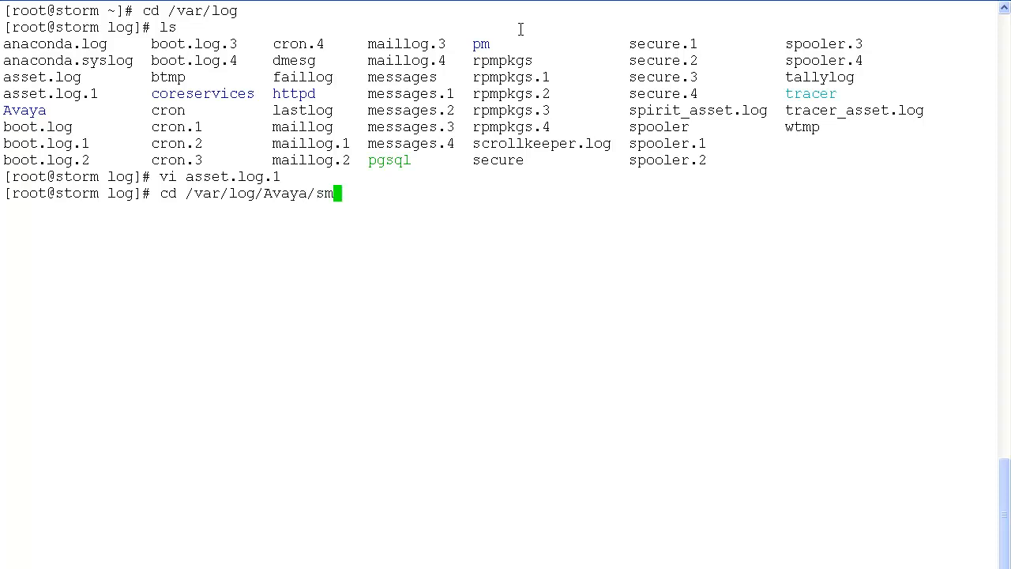
type("ServiceD")
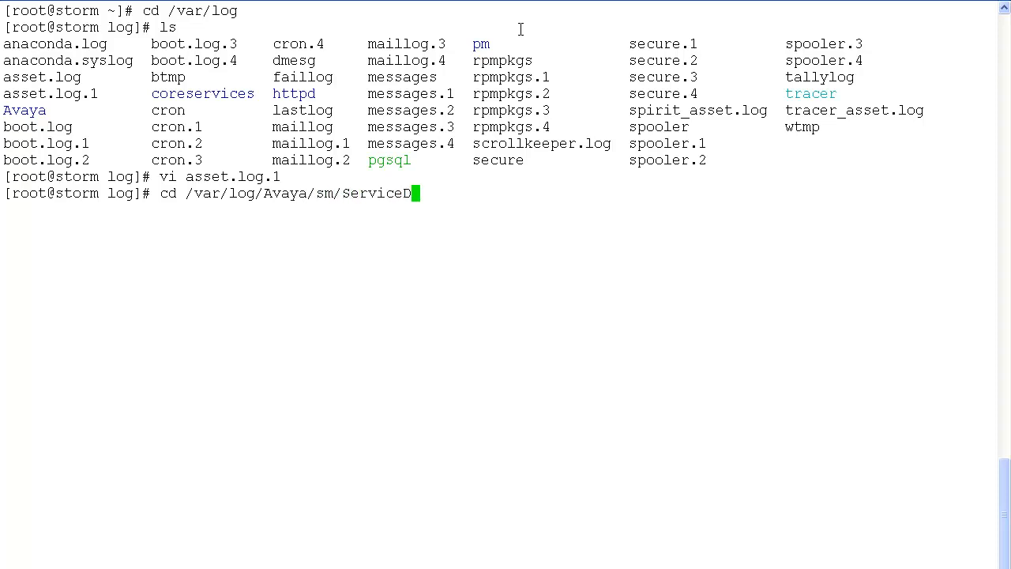
type("irector")
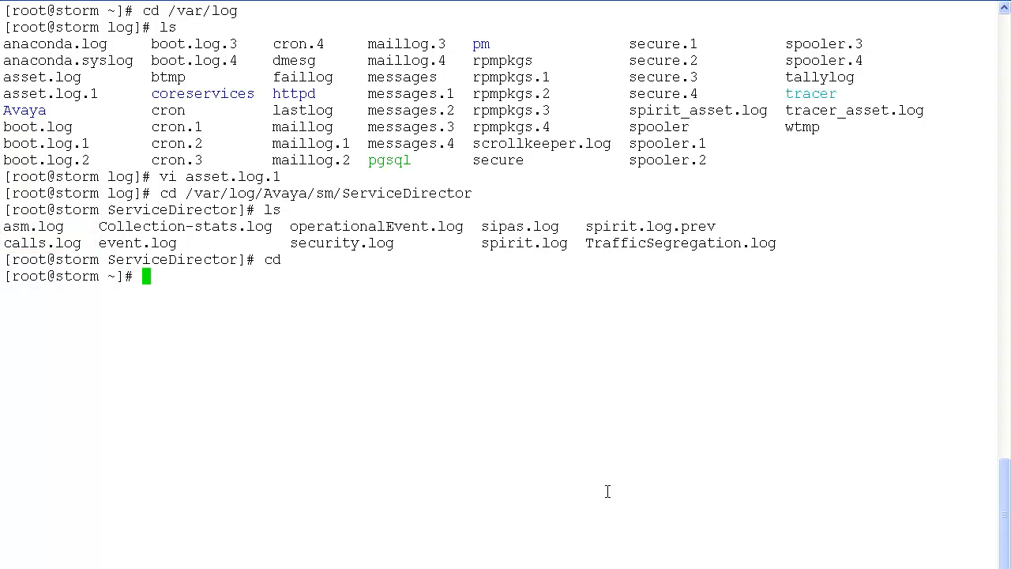
type("cd")
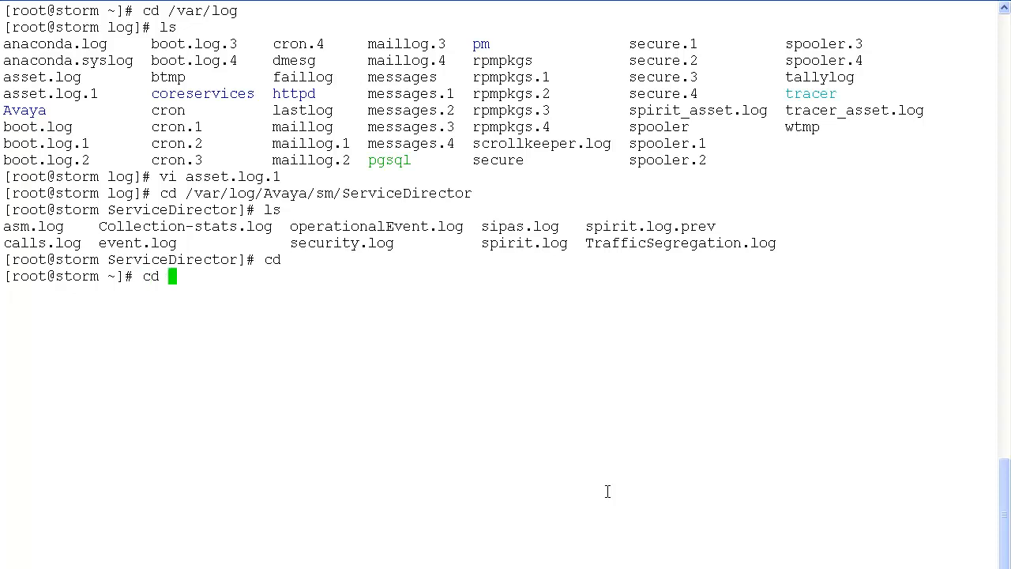
type("/var/log/Ava")
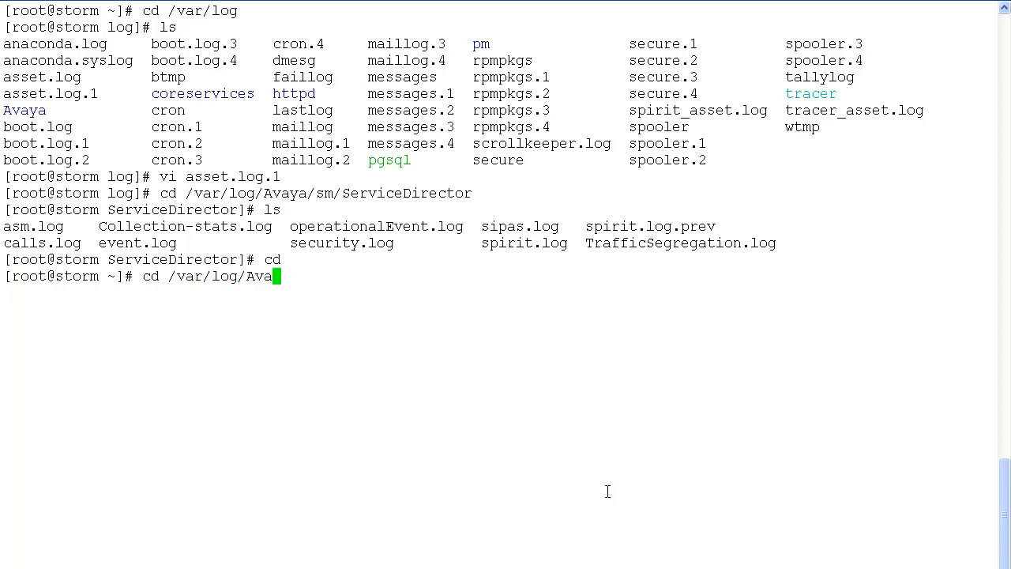
type("ya/sm")
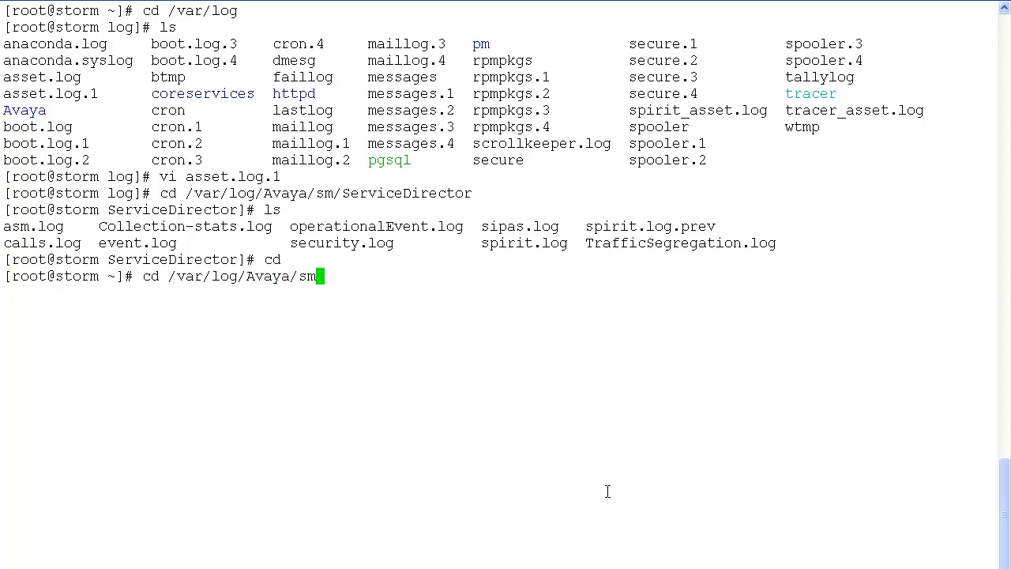
type("ServiceHost")
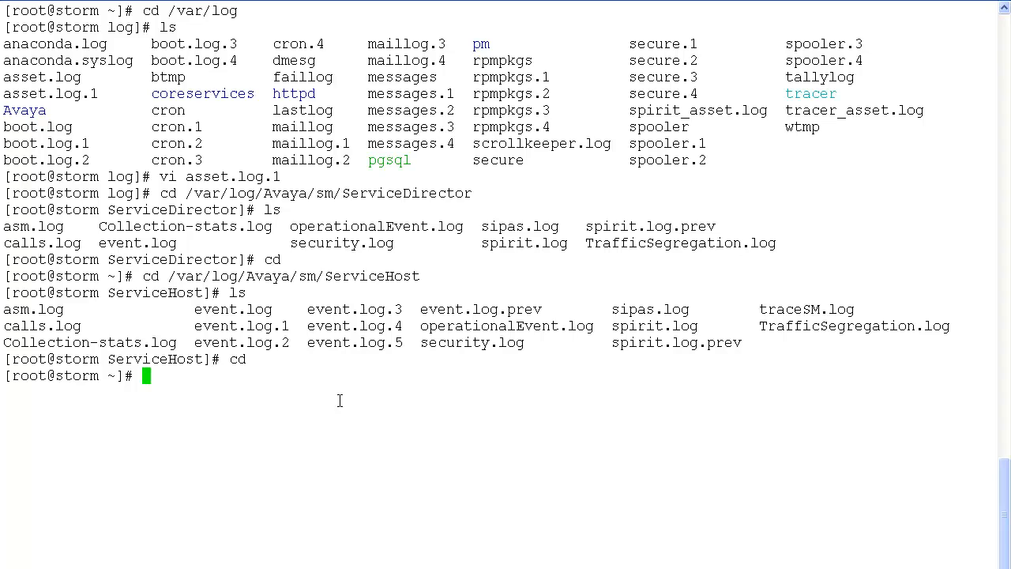
type("cd /")
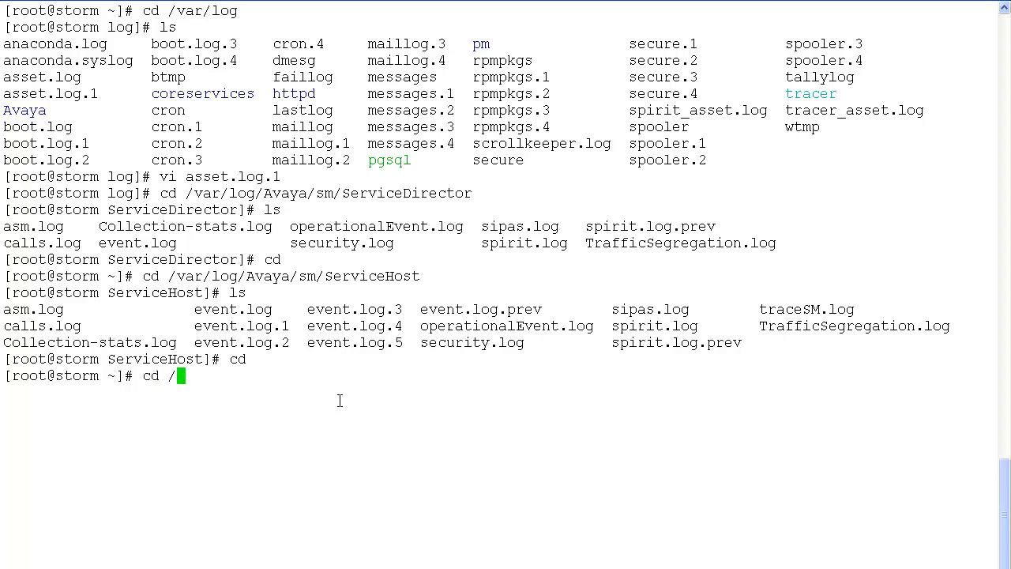
type("var/log")
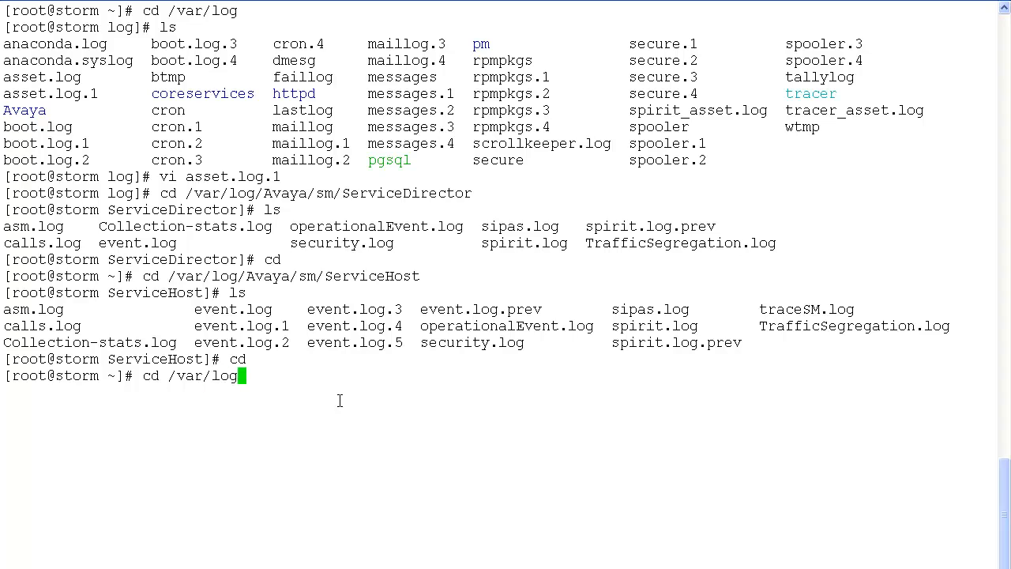
type("/Avaya/mgmt/drs")
type("ls")
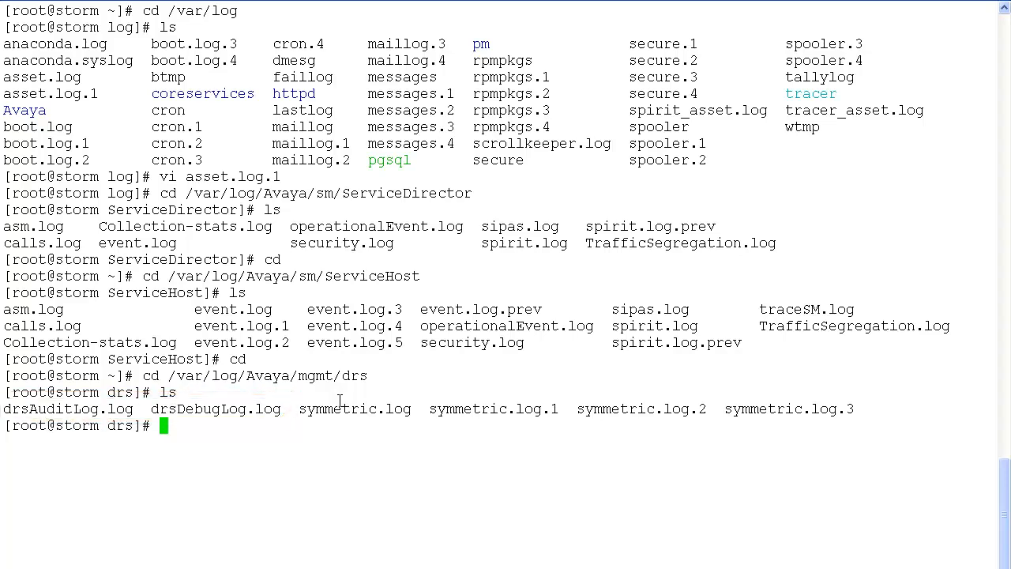
type("cd")
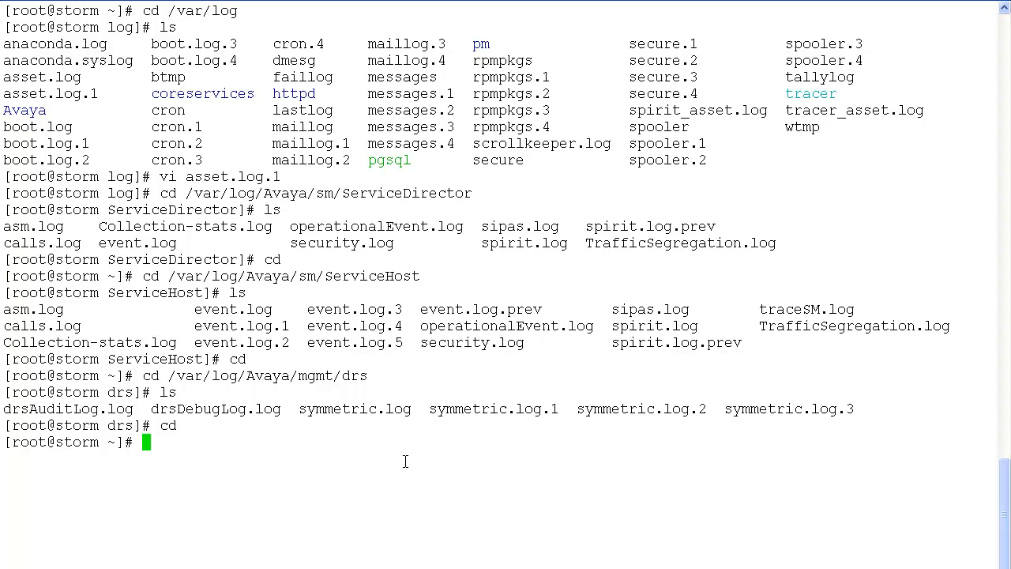
type("cd")
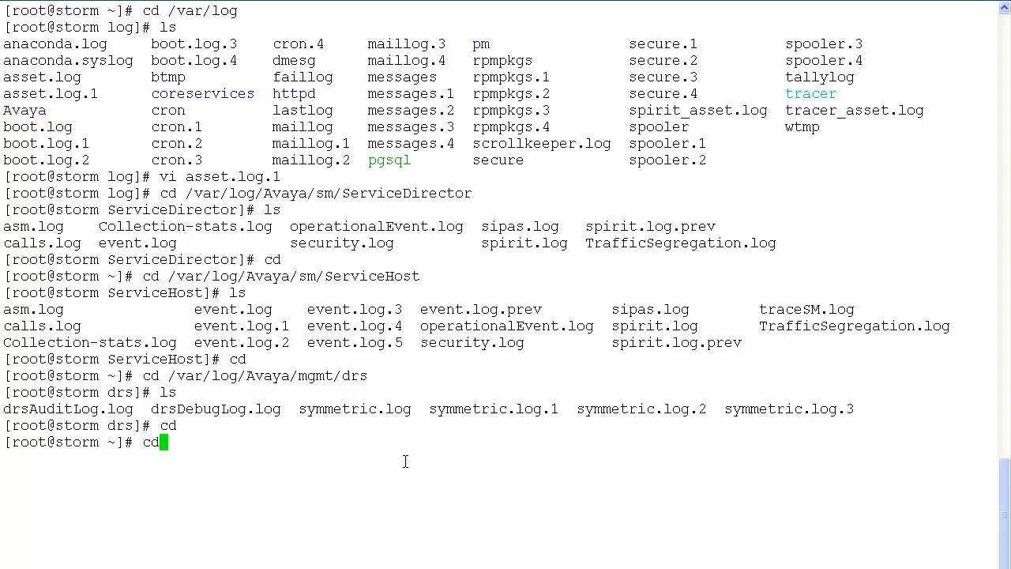
type("/var/")
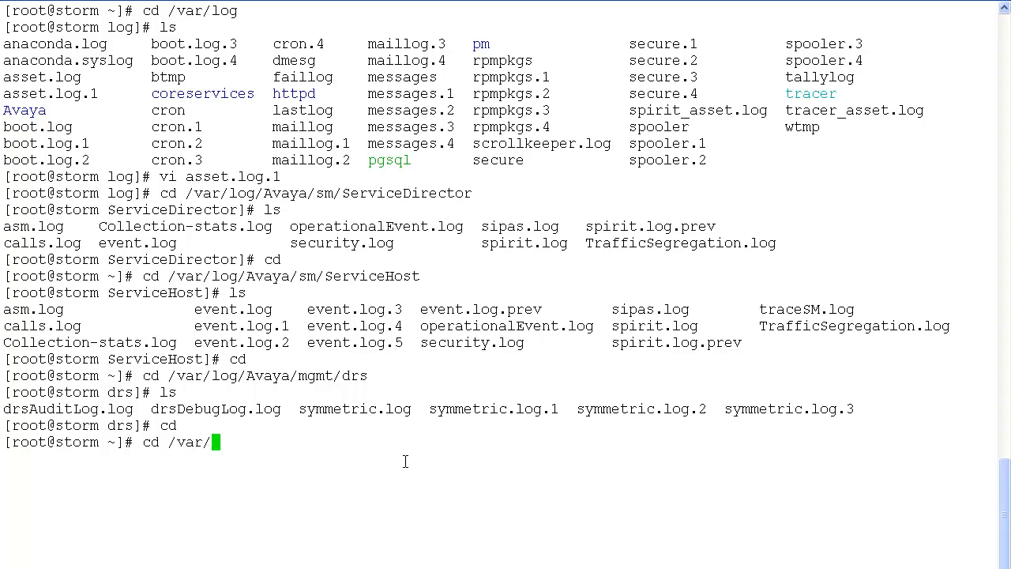
type("log/Avaya/")
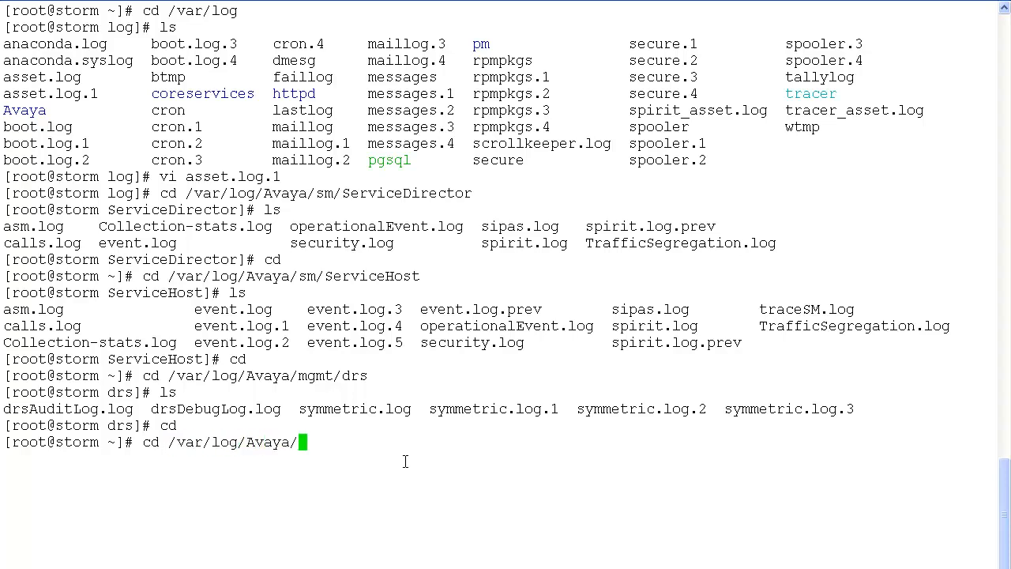
type("jboss/Se")
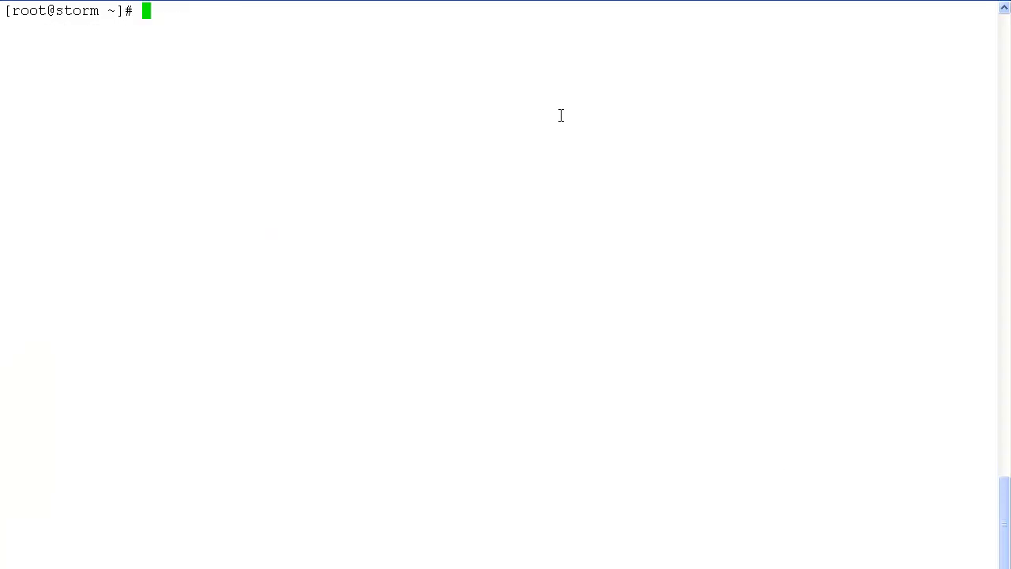
mouse_move(431, 19)
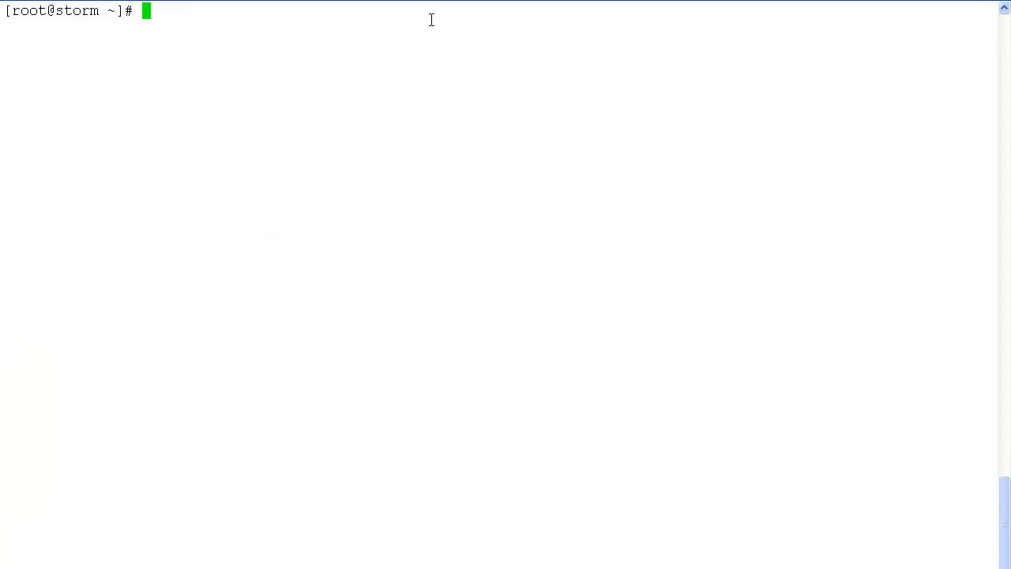
type("cd /")
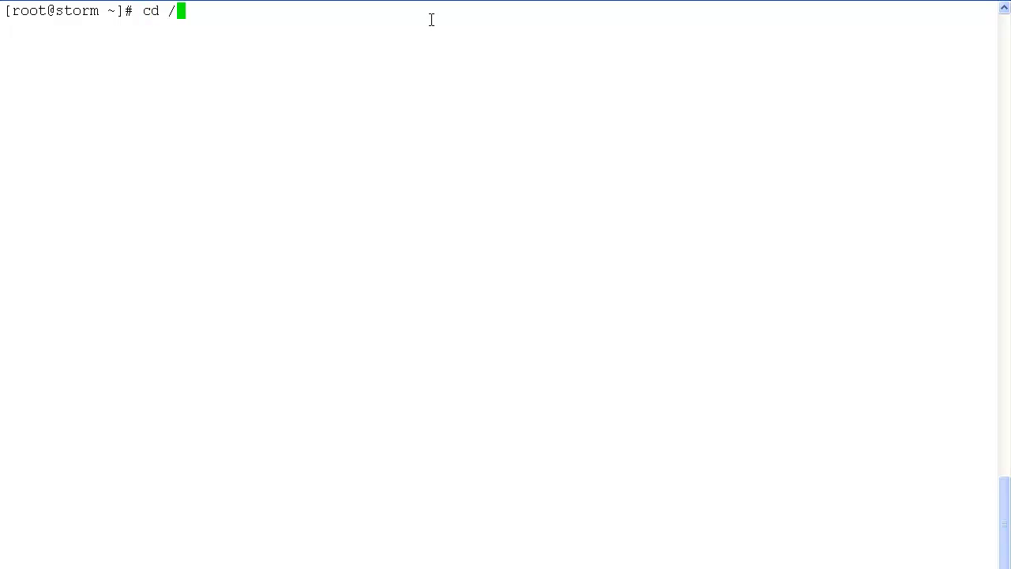
type("opt/Avaya/")
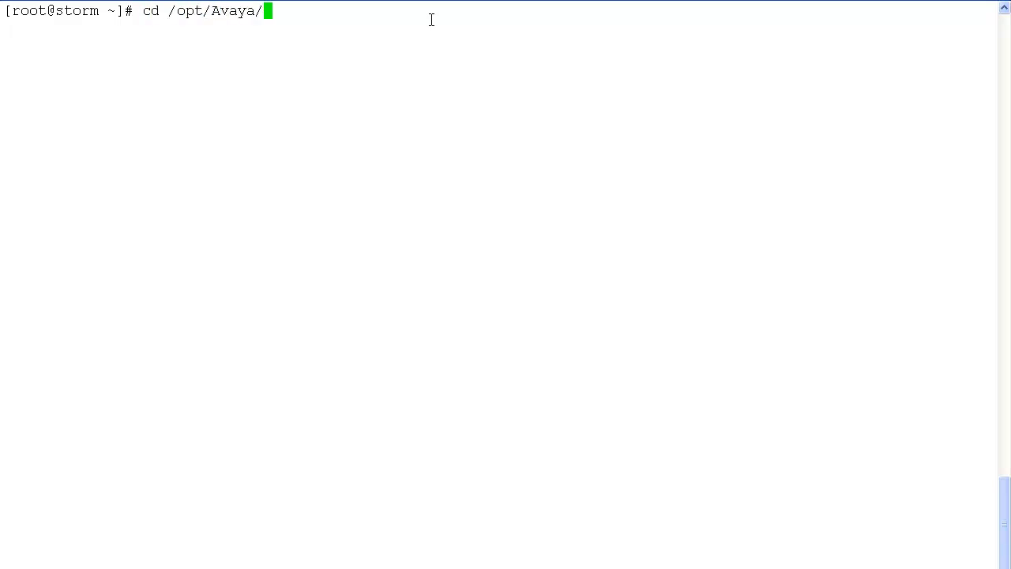
type("install_")
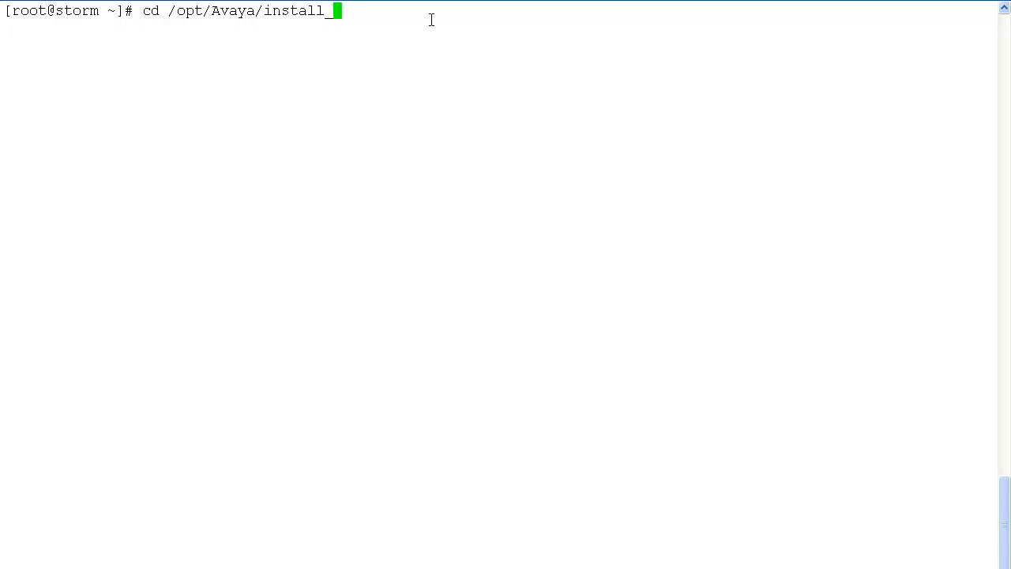